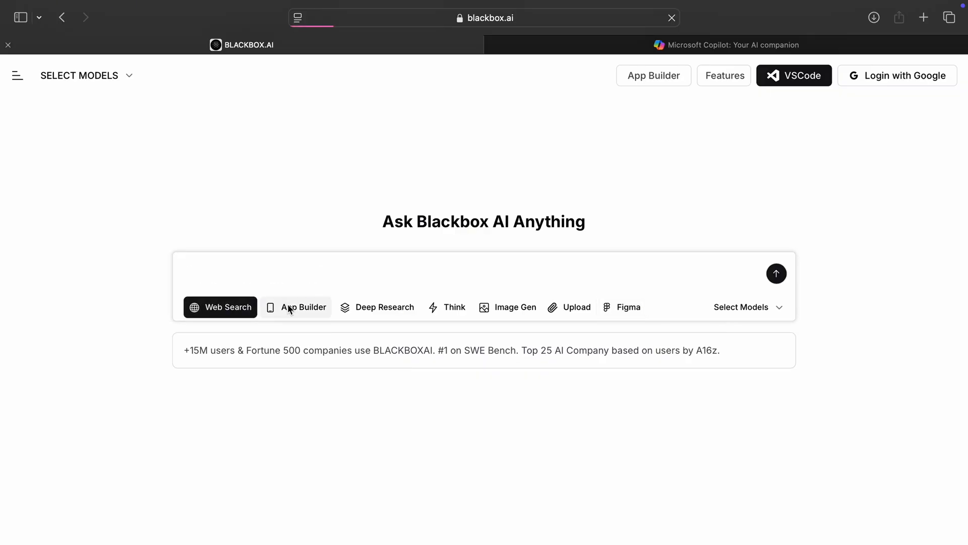
Switch Blackbox AI to App Builder and browse demo projects like the Tesla and Uber clones
left_click(303, 307)
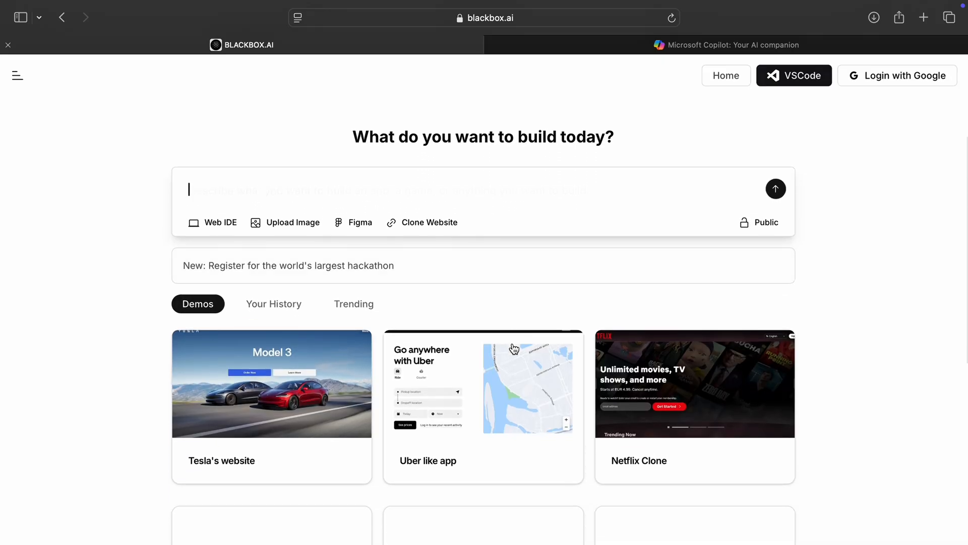
scroll("down", 3)
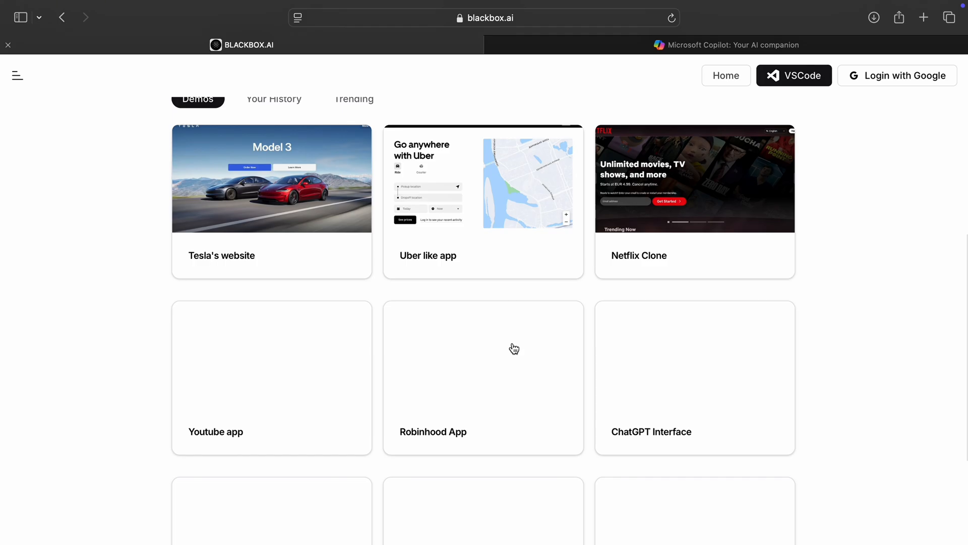
scroll("down", 3)
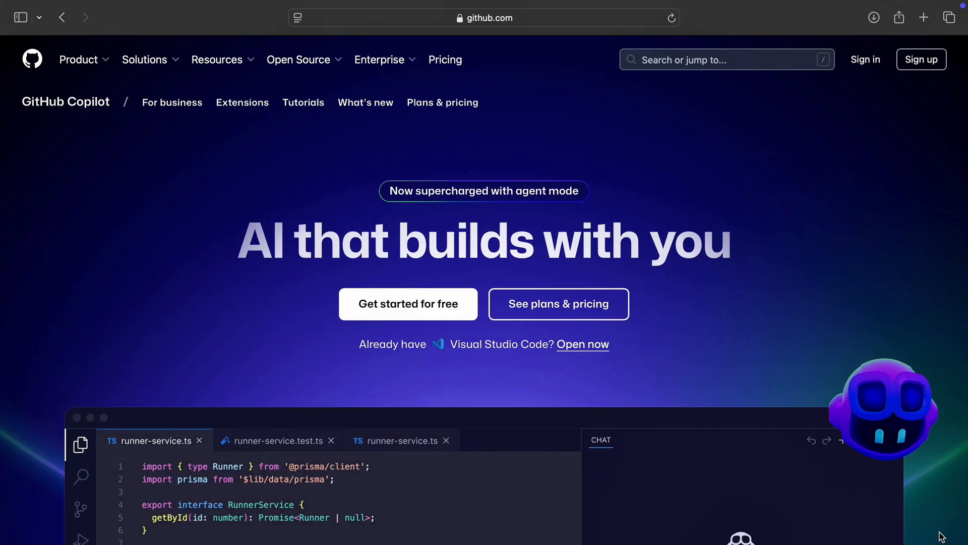
Scroll the Copilot page past the hero into the Agent mode section
scroll("down", 3)
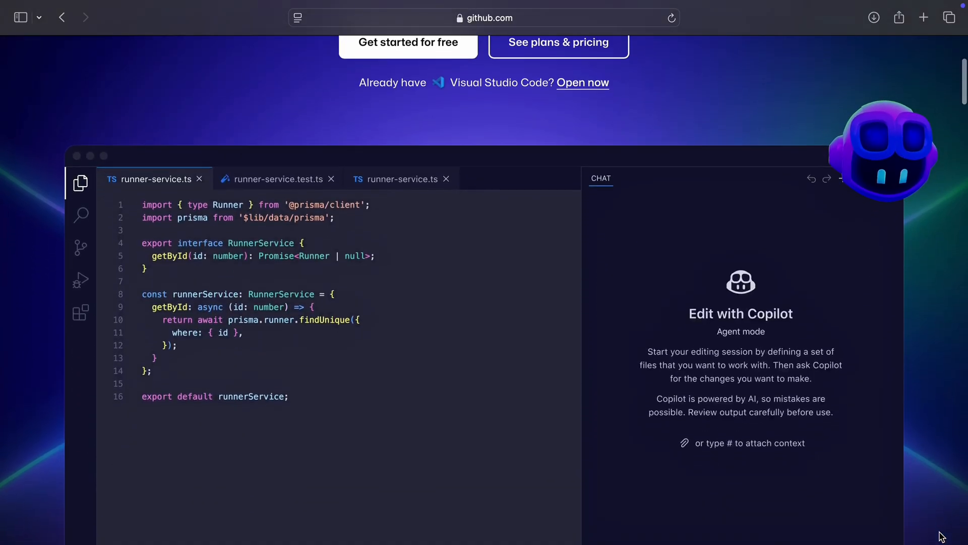
scroll("down", 3)
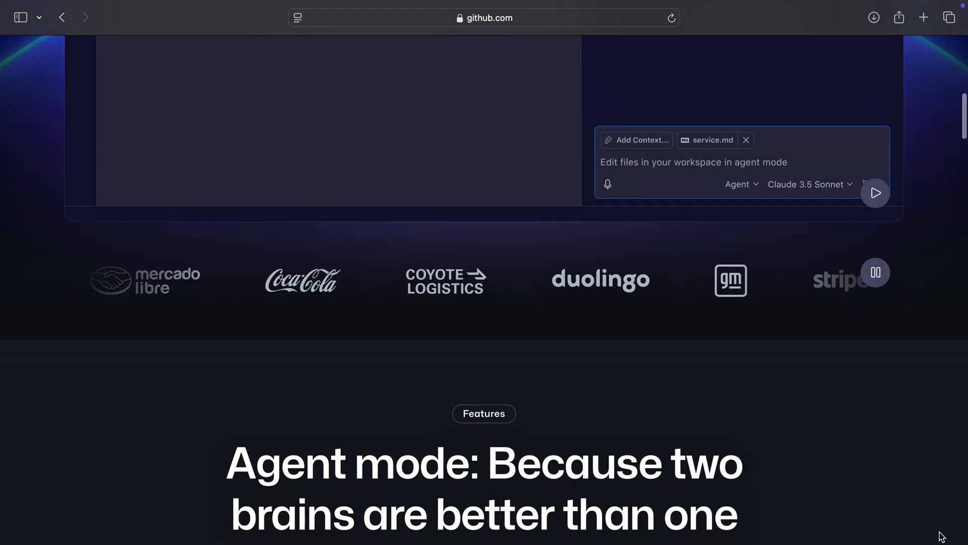
scroll("down", 3)
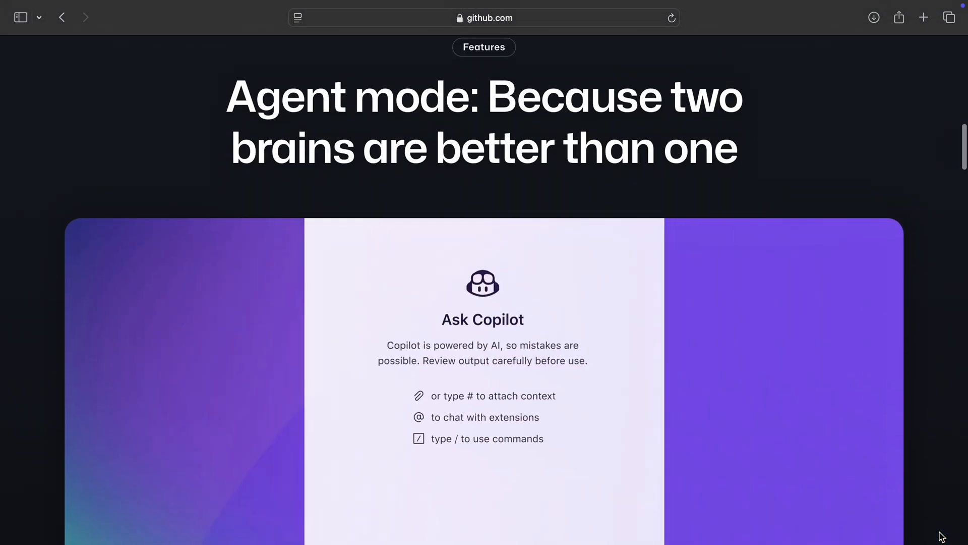
scroll("down", 3)
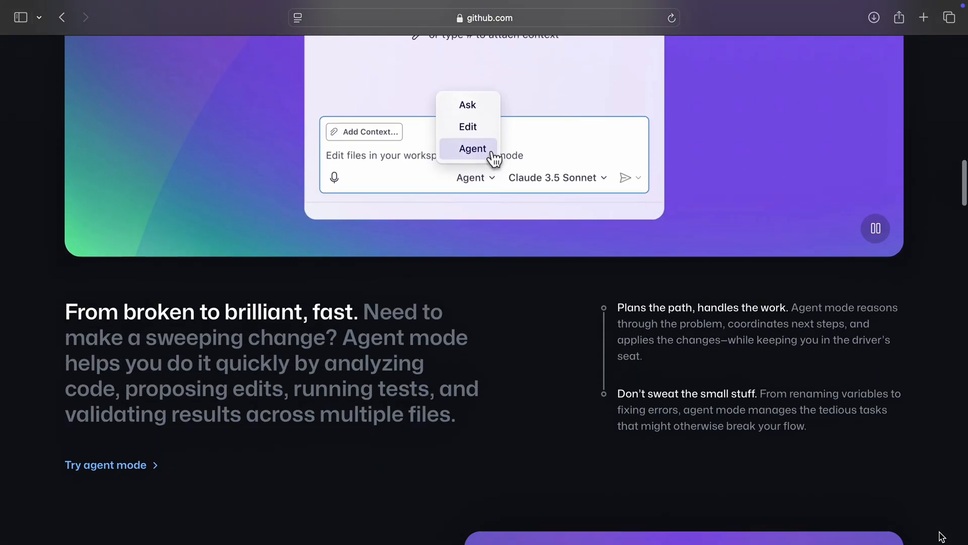
Continue through Pick your brainpower, next edit suggestions and code review sections
scroll("down", 3)
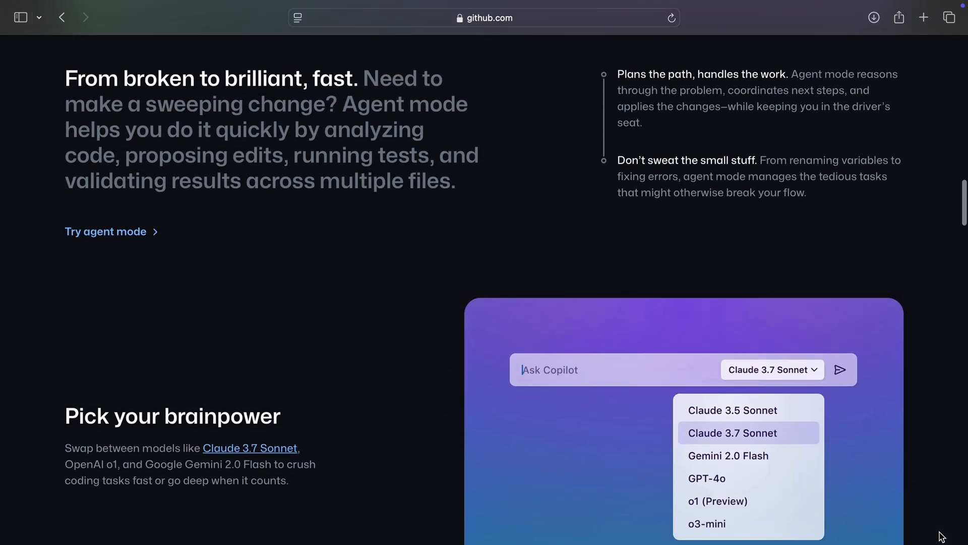
scroll("down", 3)
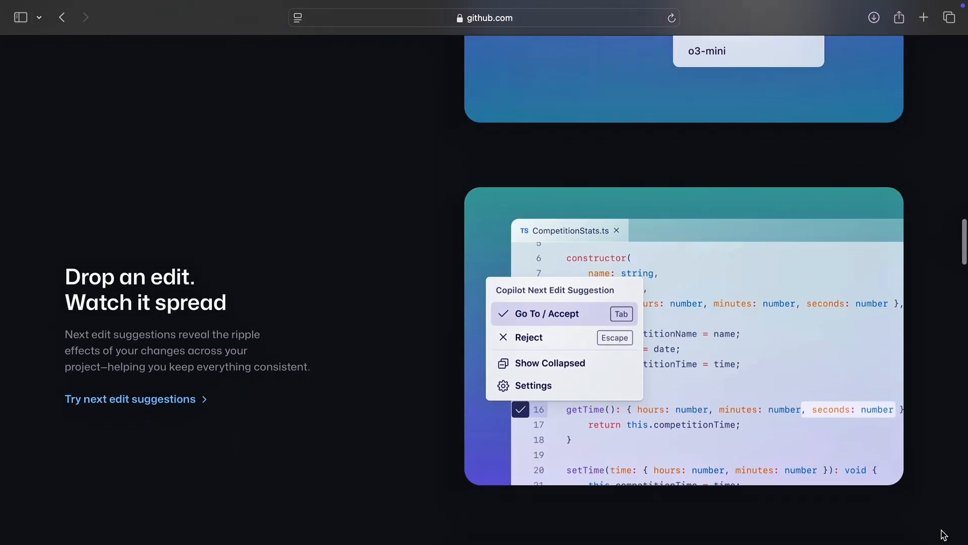
scroll("down", 3)
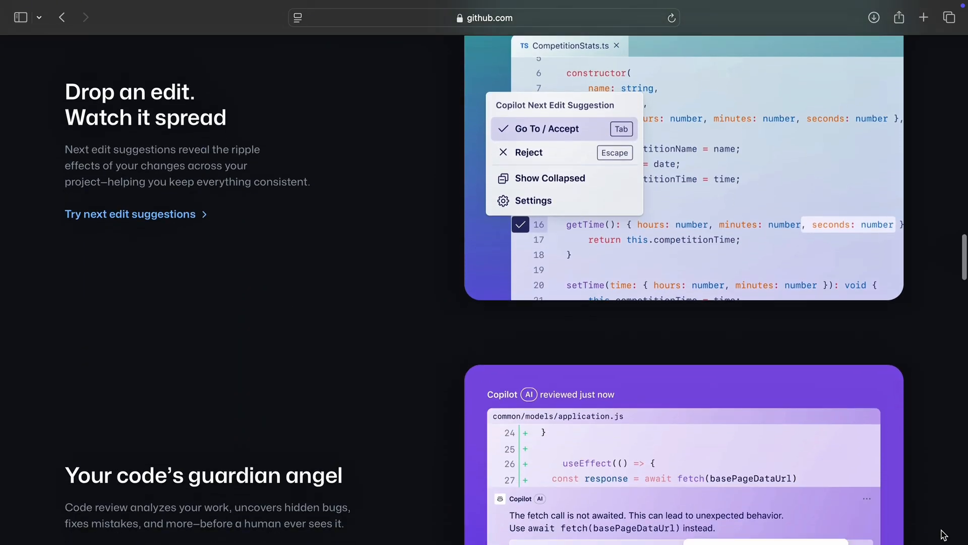
scroll("down", 3)
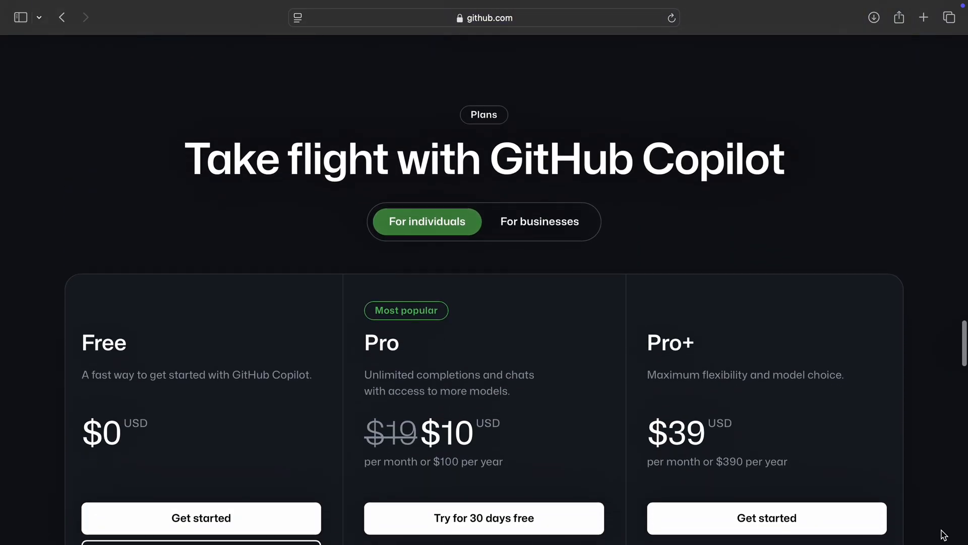
Scroll through Free, Pro and Pro+ plan pricing to the supported platforms list
scroll("down", 3)
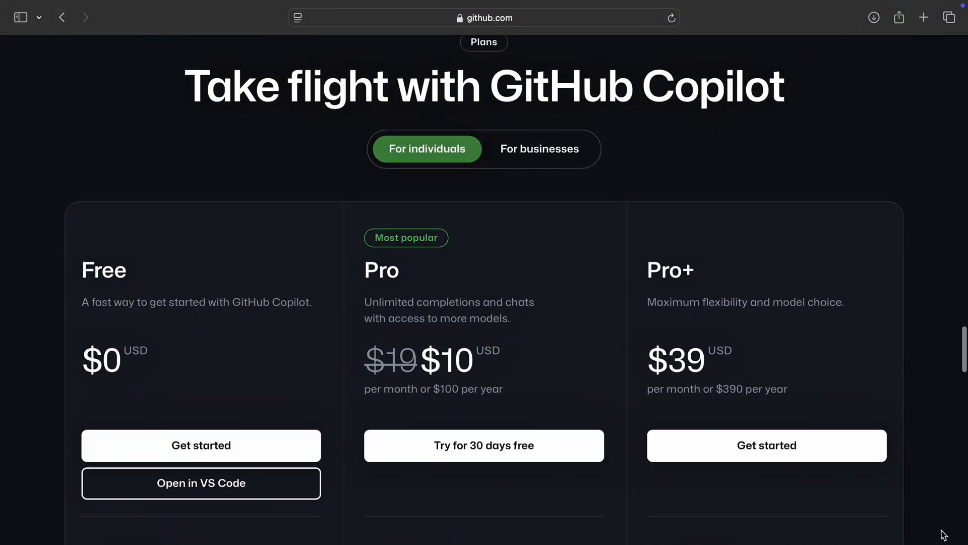
scroll("down", 3)
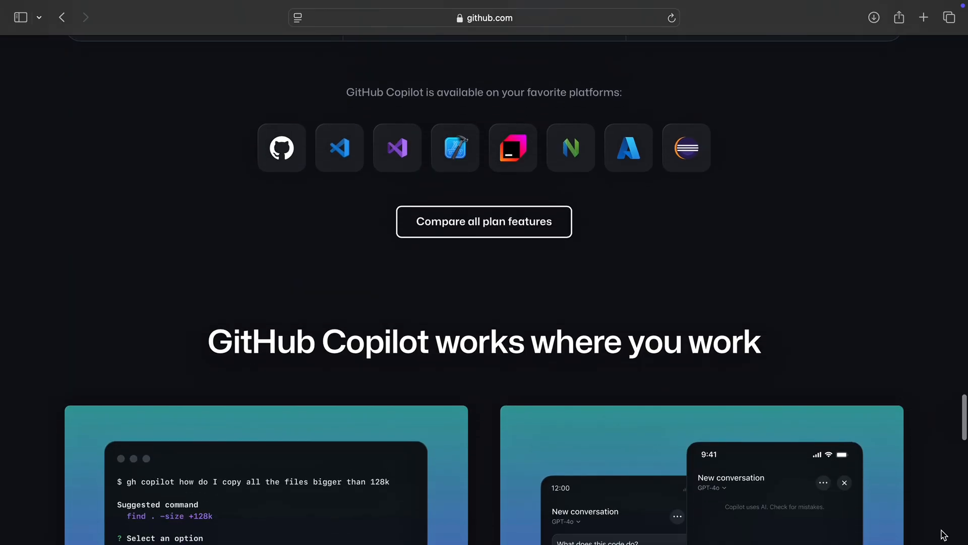